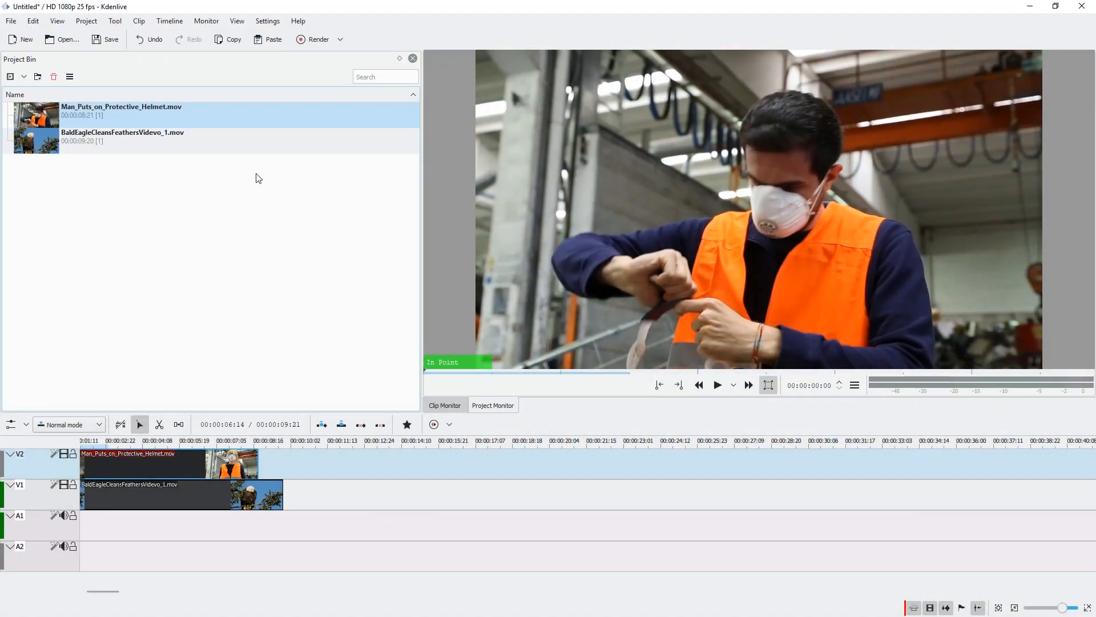
Show the Effects library and drop the Defish distortion onto the helmet clip on V2
click(236, 21)
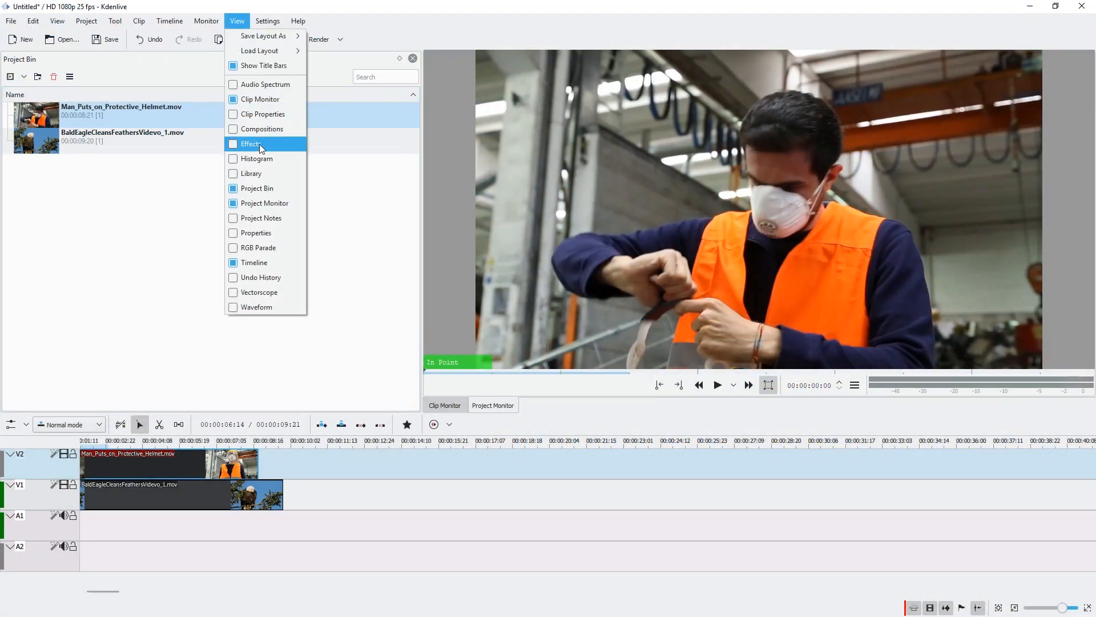
click(250, 144)
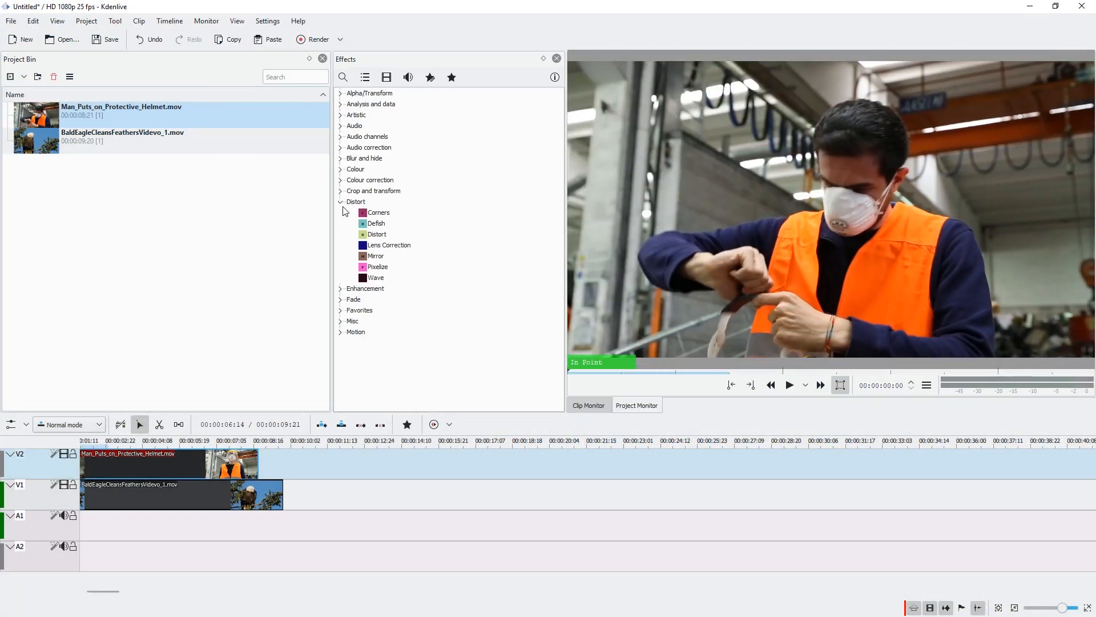
click(376, 223)
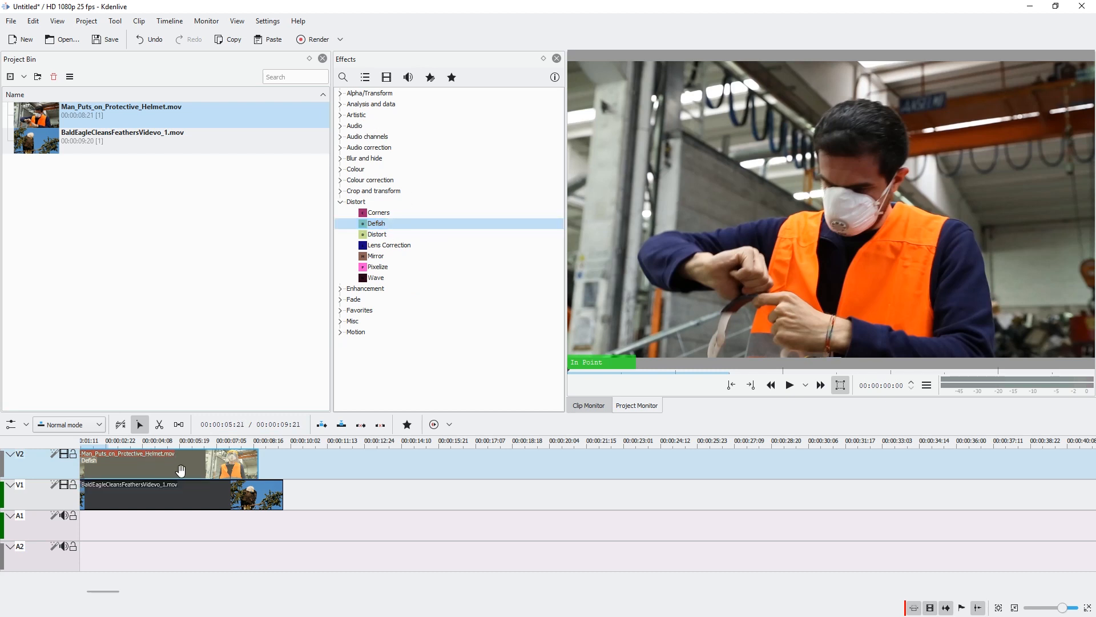
Show the Properties panel and uncheck the DeFish option on the helmet clip's effect
click(235, 21)
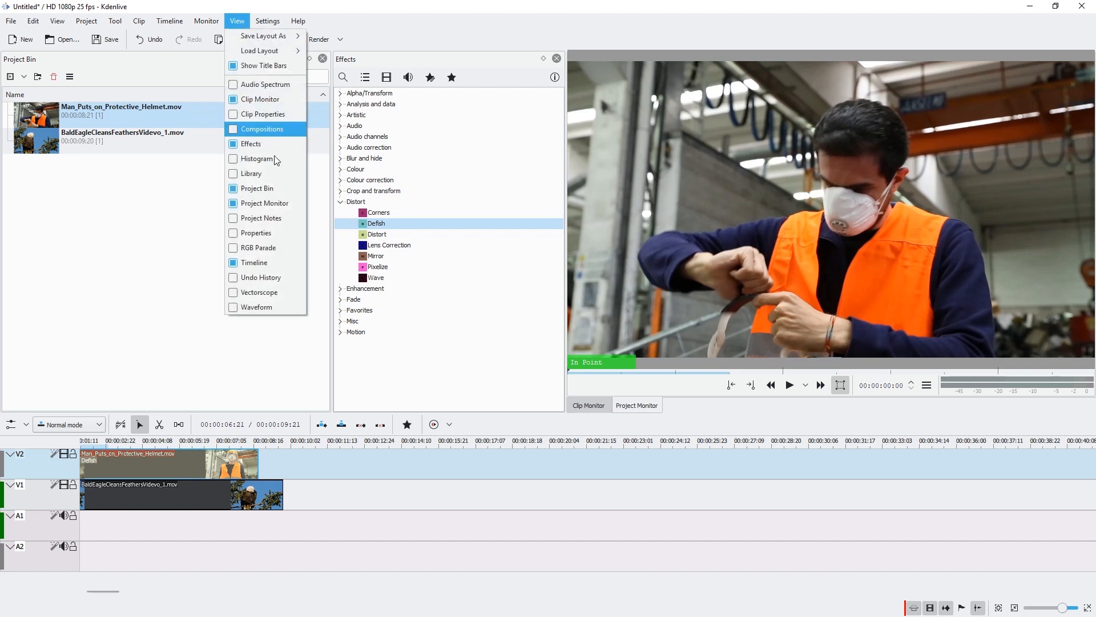
mouse_move(257, 233)
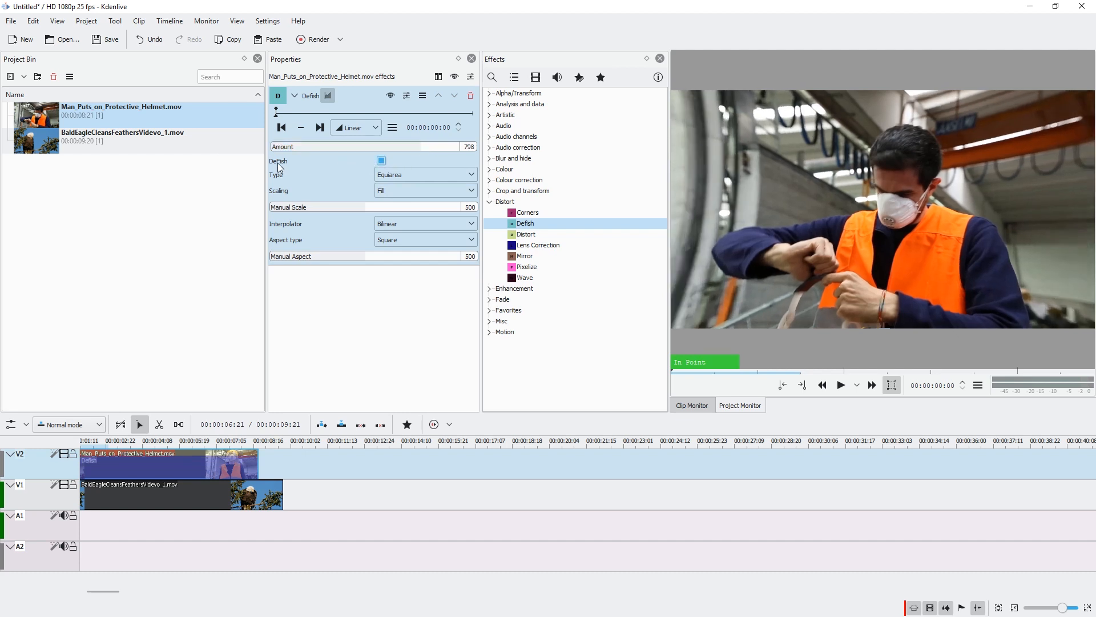
click(381, 161)
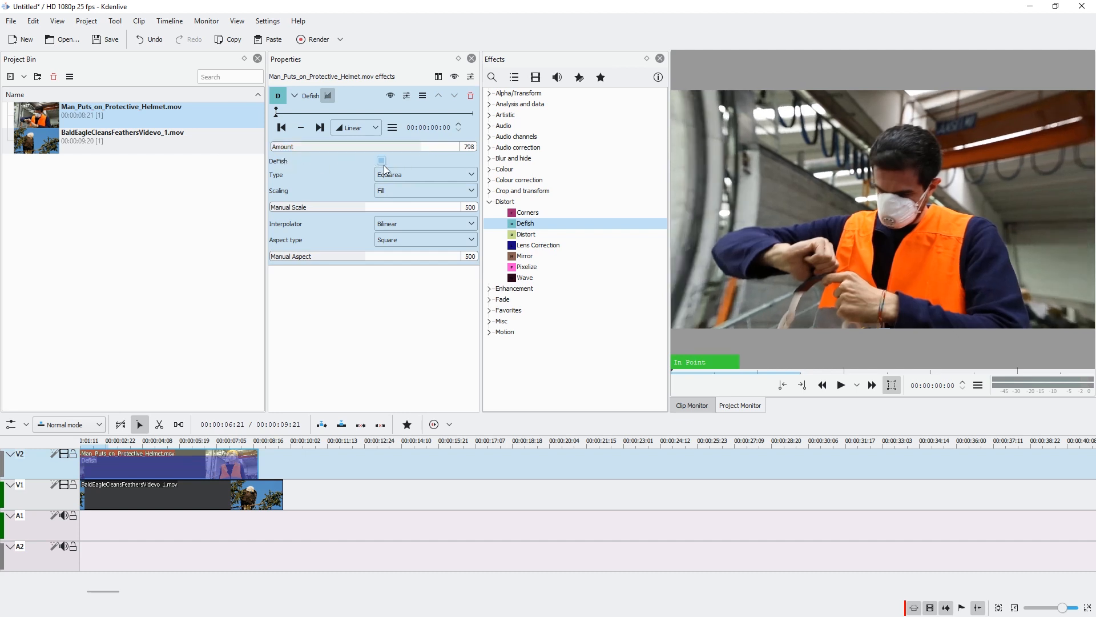
click(381, 161)
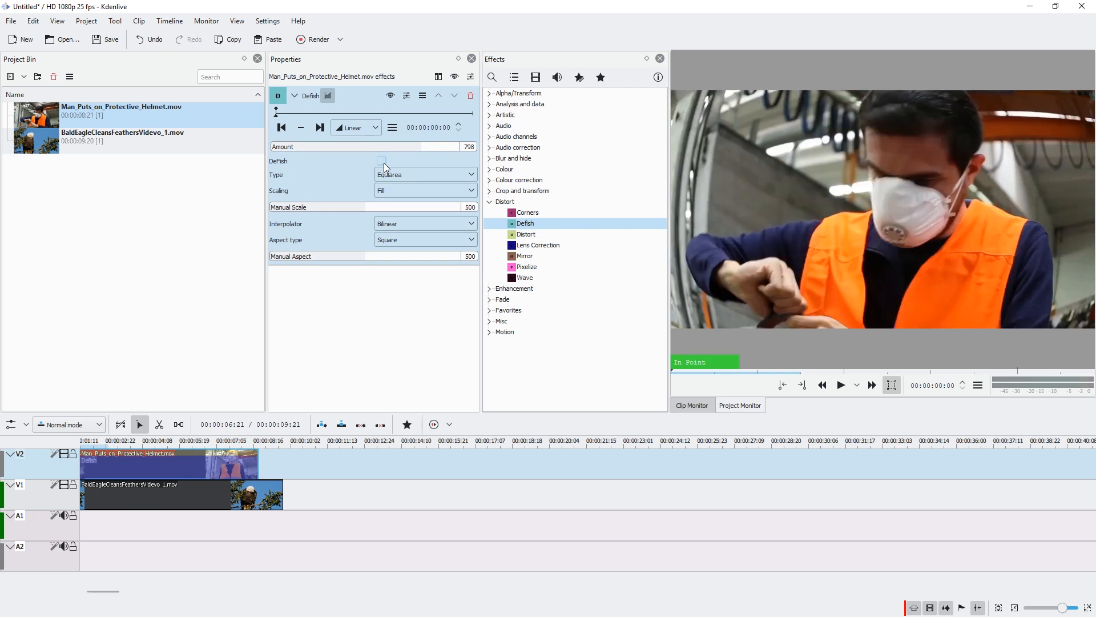
click(382, 161)
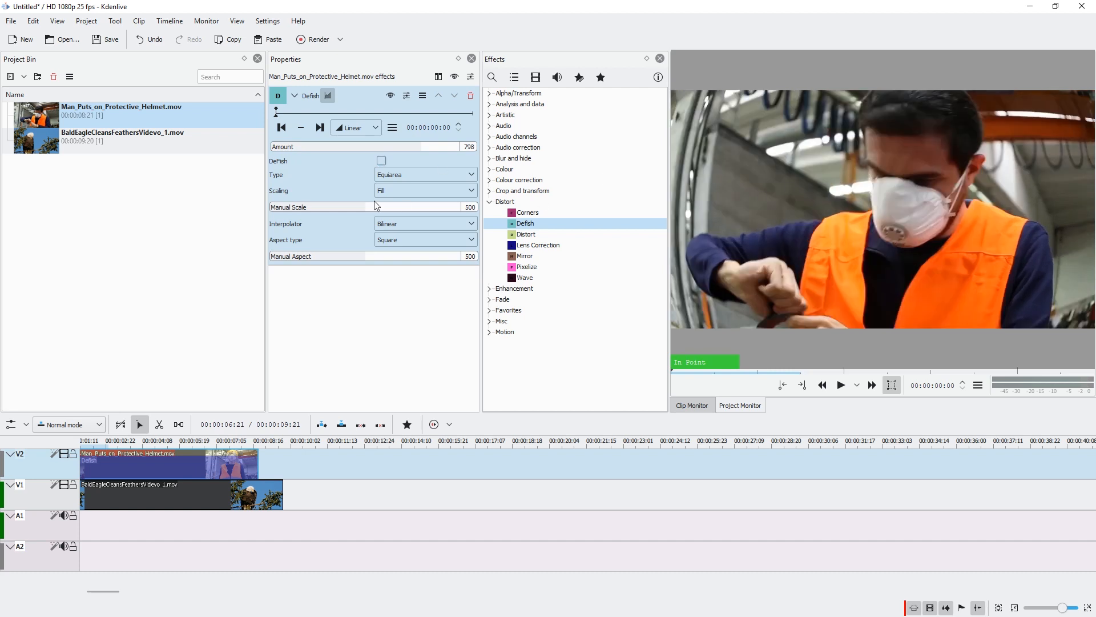
Raise the Defish Amount close to maximum, about 973
drag(434, 146, 458, 146)
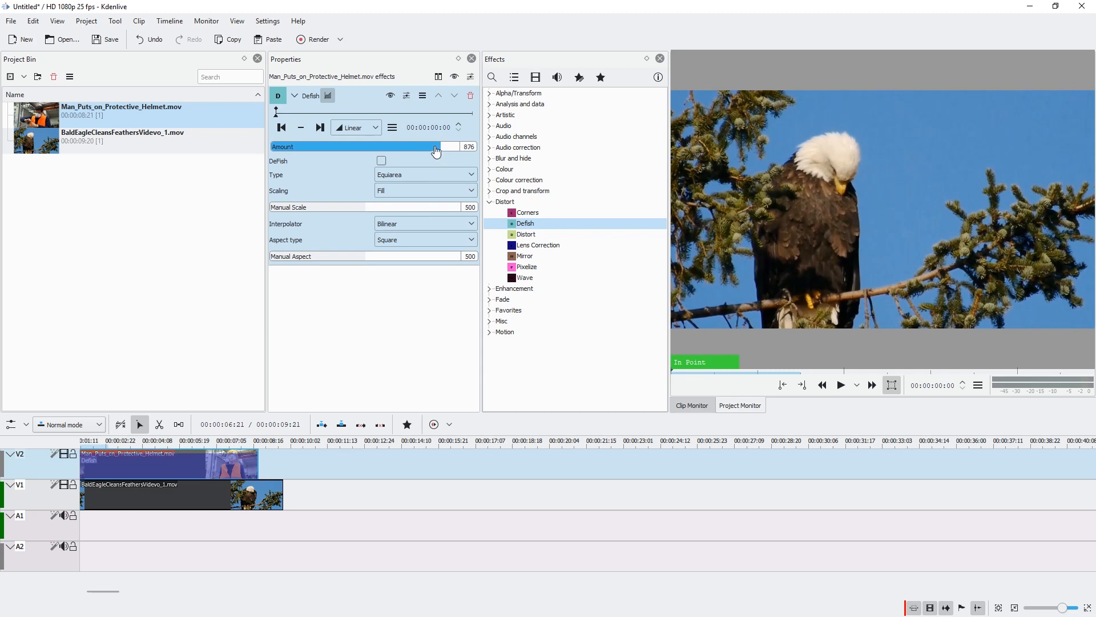
drag(435, 148, 451, 147)
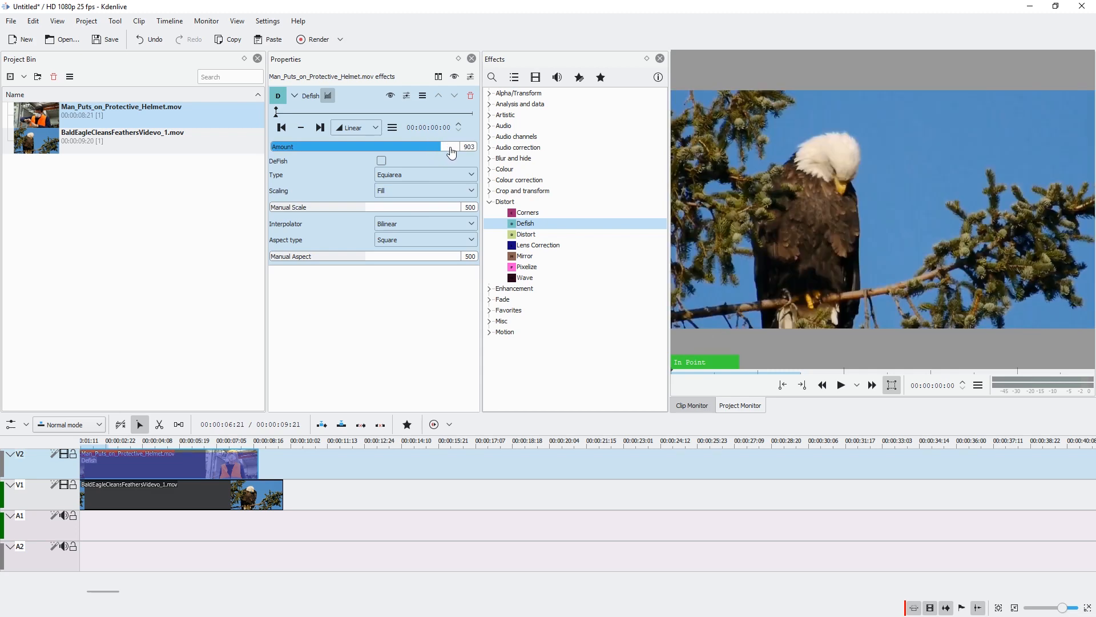
drag(450, 146, 457, 146)
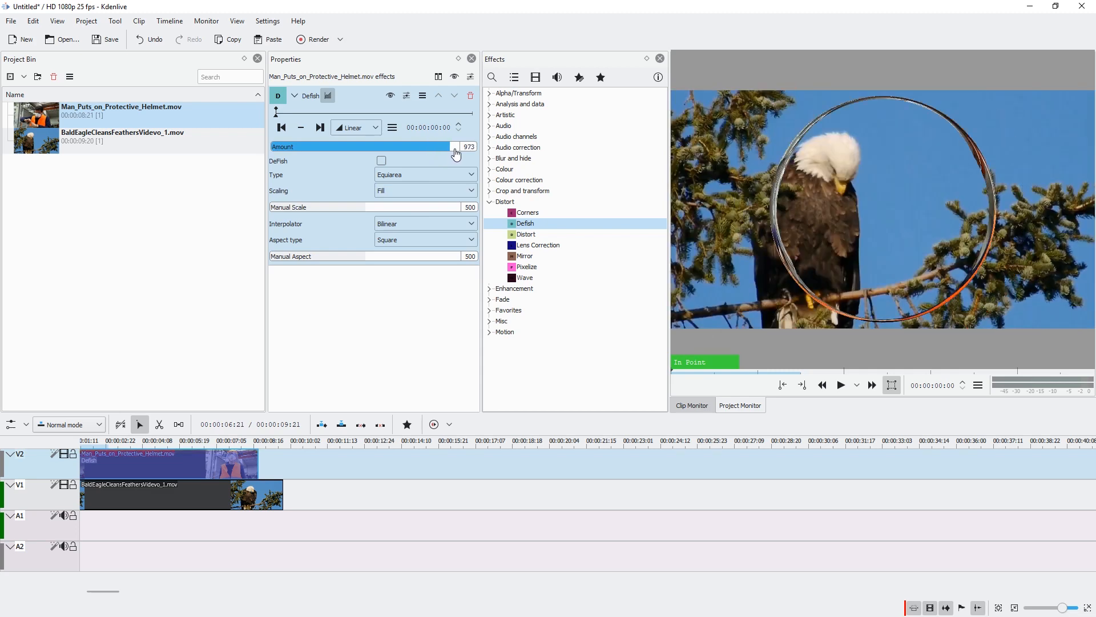
drag(455, 148, 434, 147)
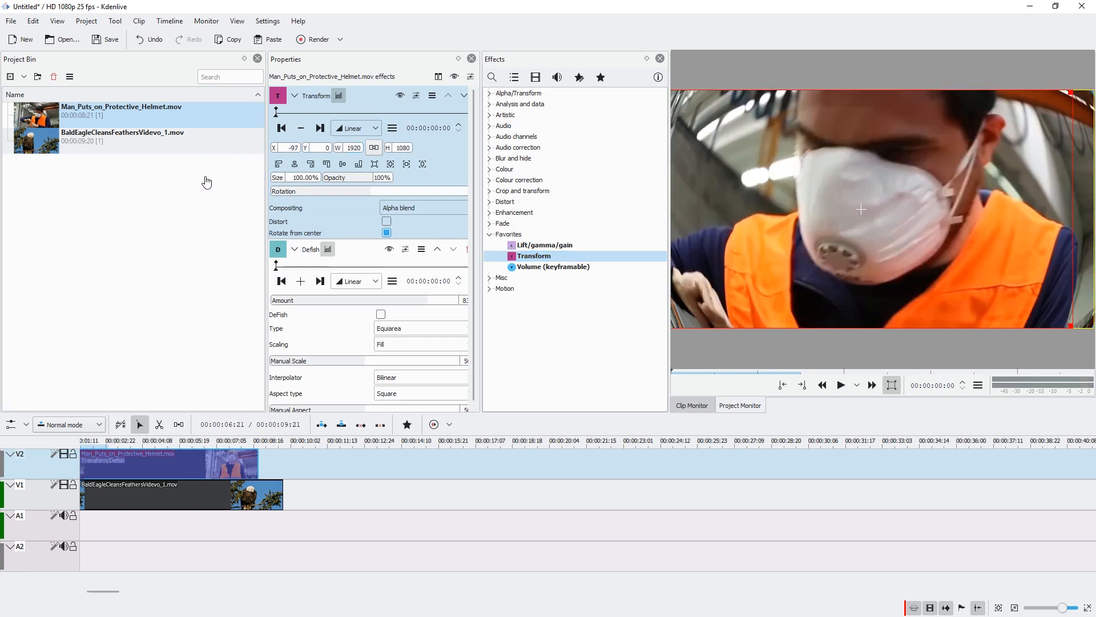
Add a Transform at X -96, Y 41 on the helmet clip and collapse its settings
click(307, 145)
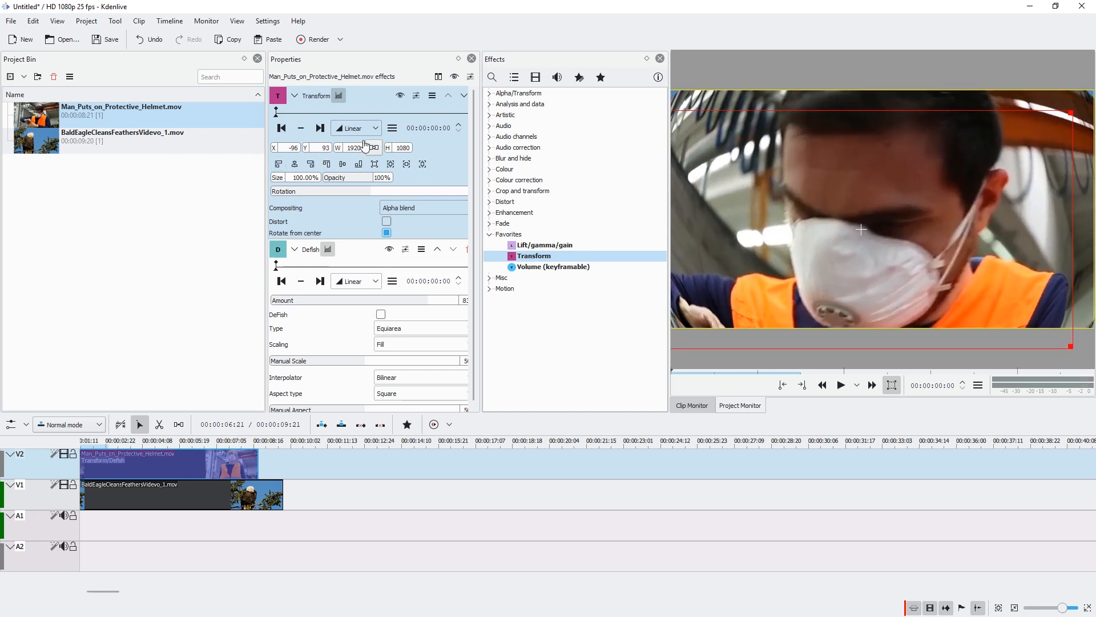
click(842, 385)
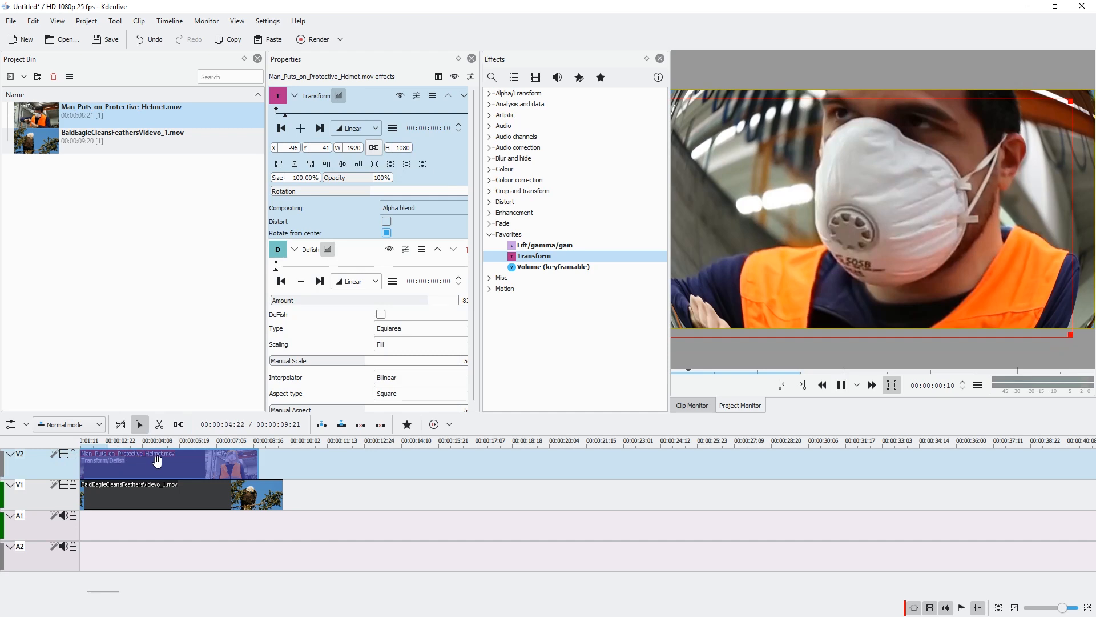
click(842, 385)
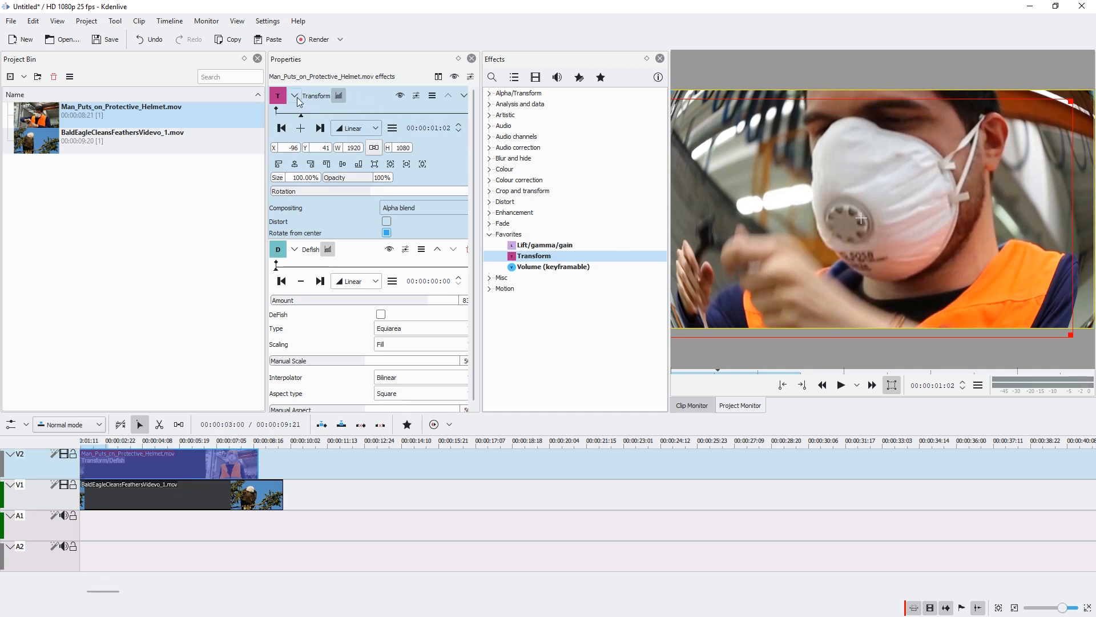
click(295, 94)
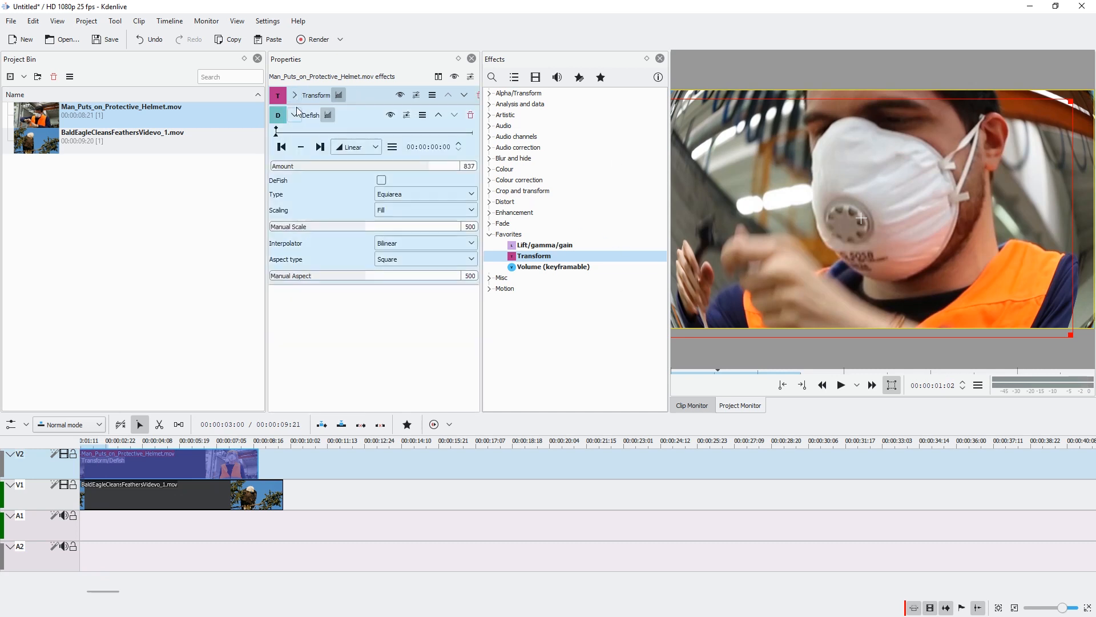
With a second Transform, set Size 50 and place the helmet inset top-right at X 944, Y 12
click(293, 115)
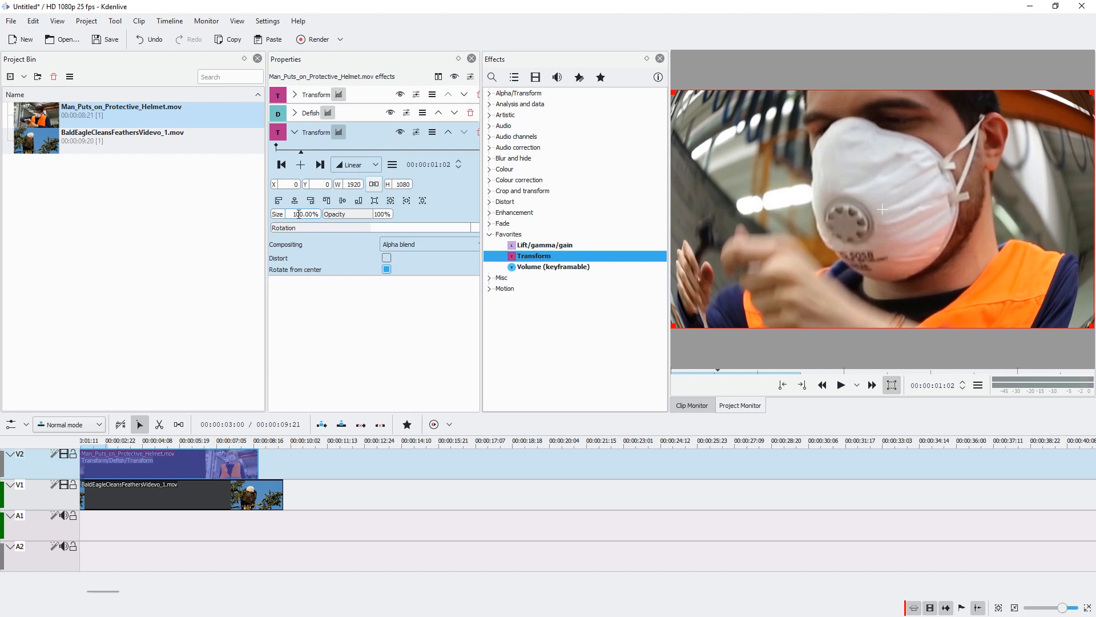
text(50)
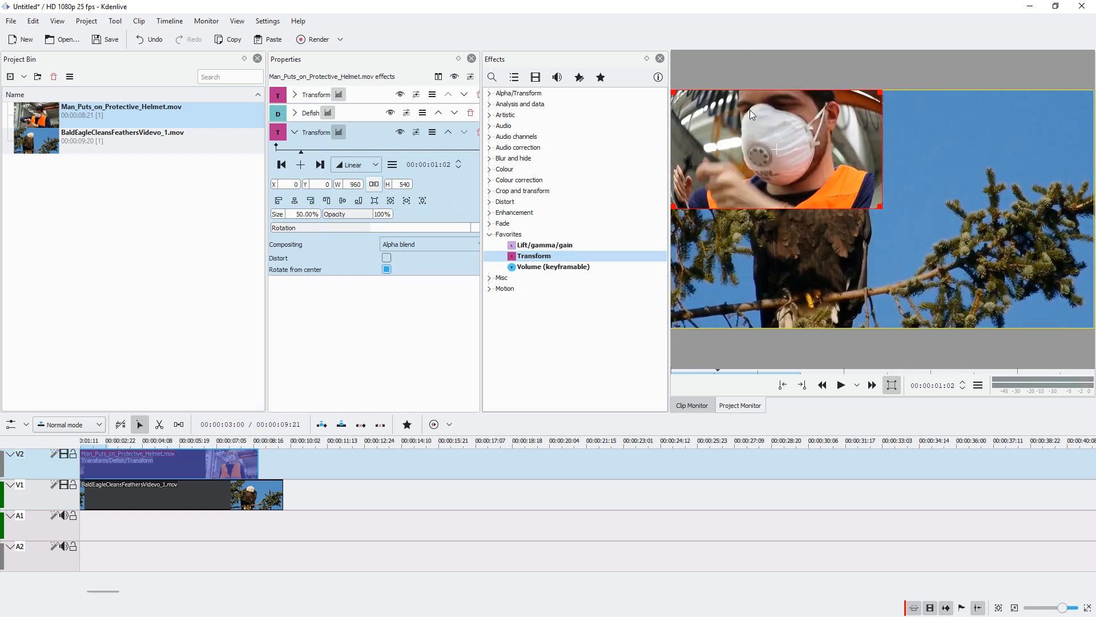
drag(776, 148, 972, 156)
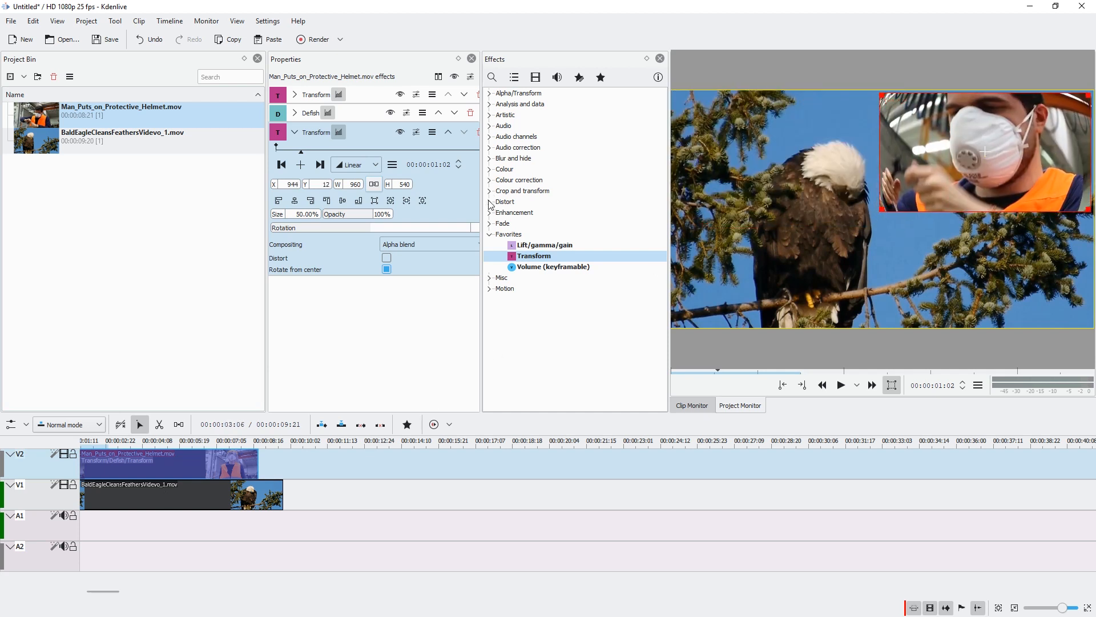
click(506, 202)
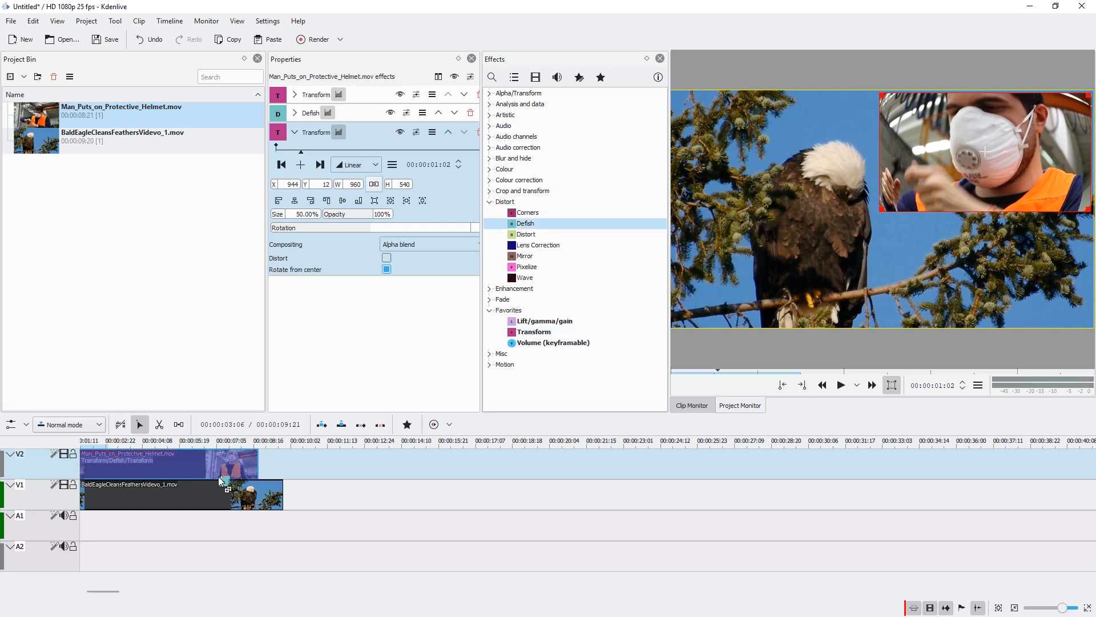
Apply Defish to the eagle clip on V1, trying Type options and settling on Equidistant
click(180, 494)
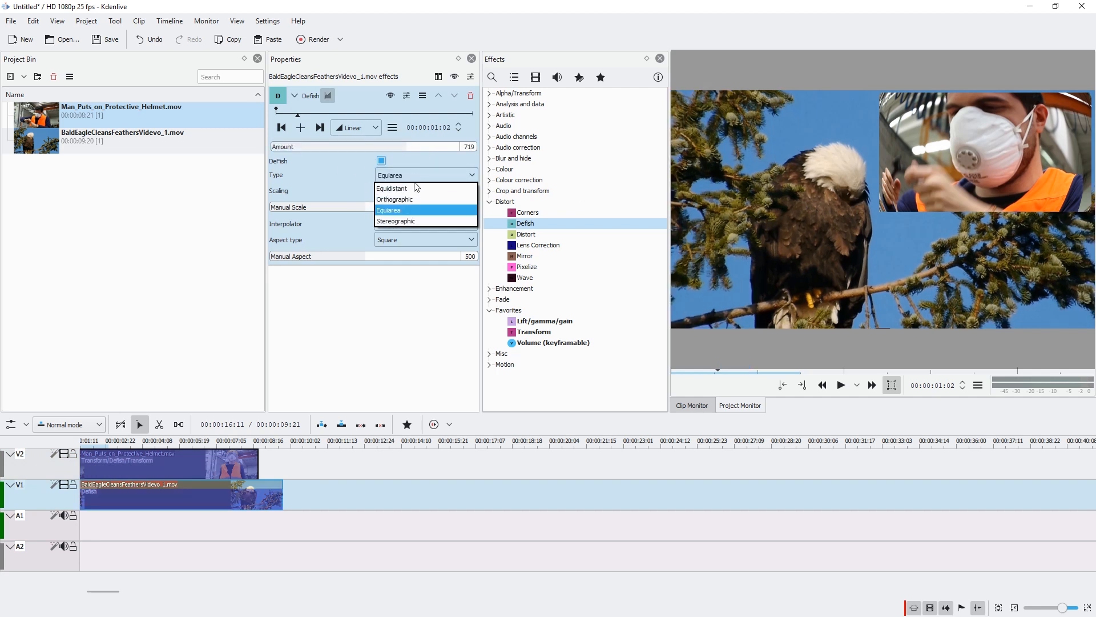
click(391, 188)
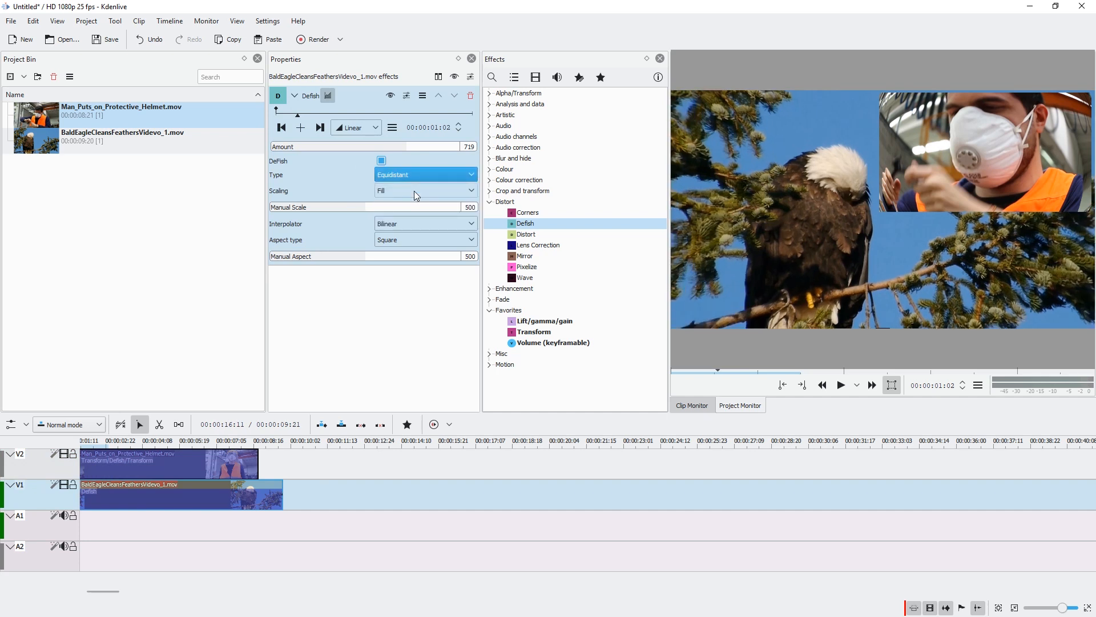
click(424, 174)
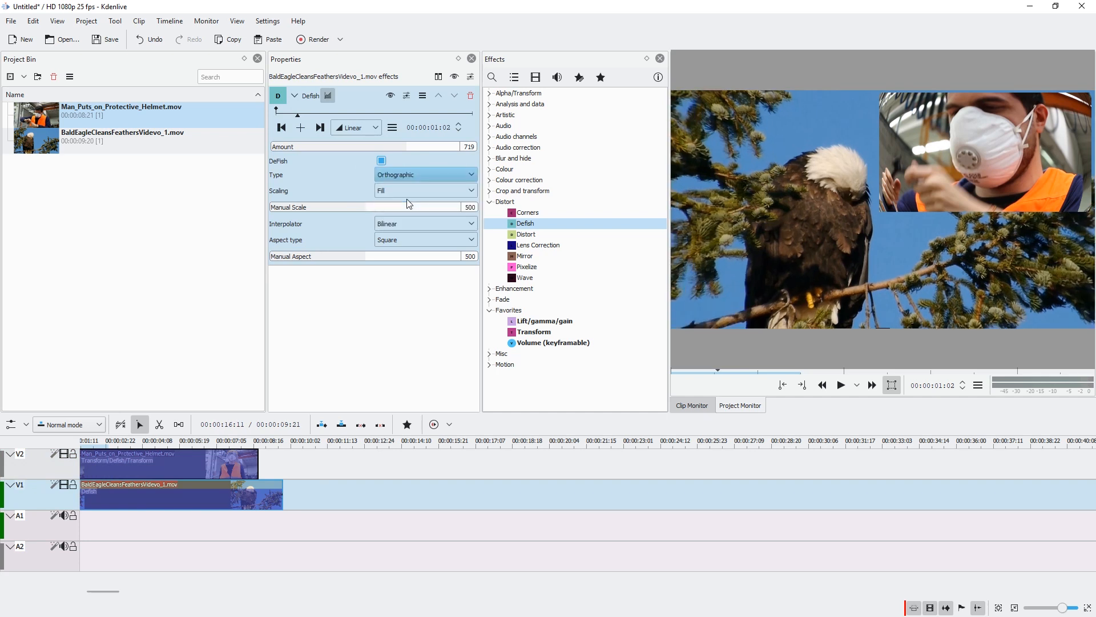
click(425, 175)
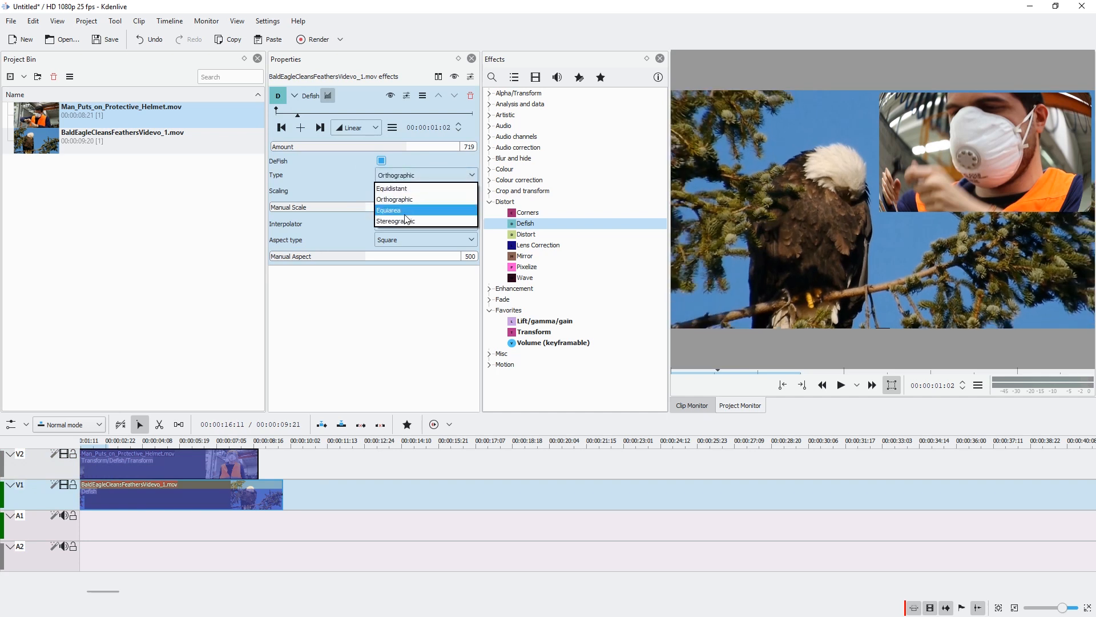
click(396, 220)
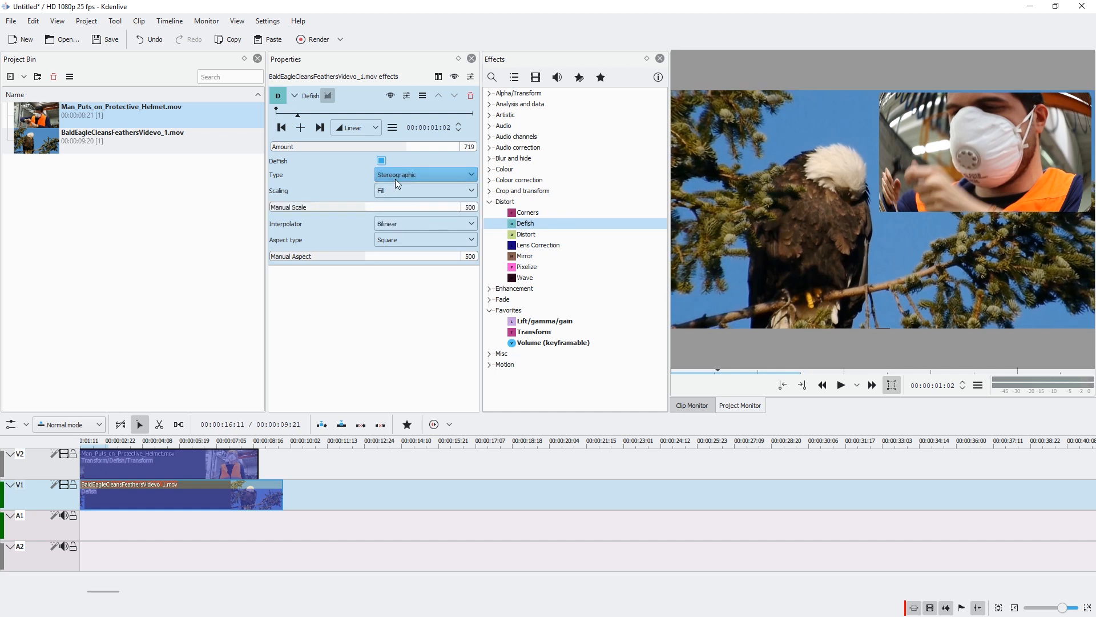
click(425, 174)
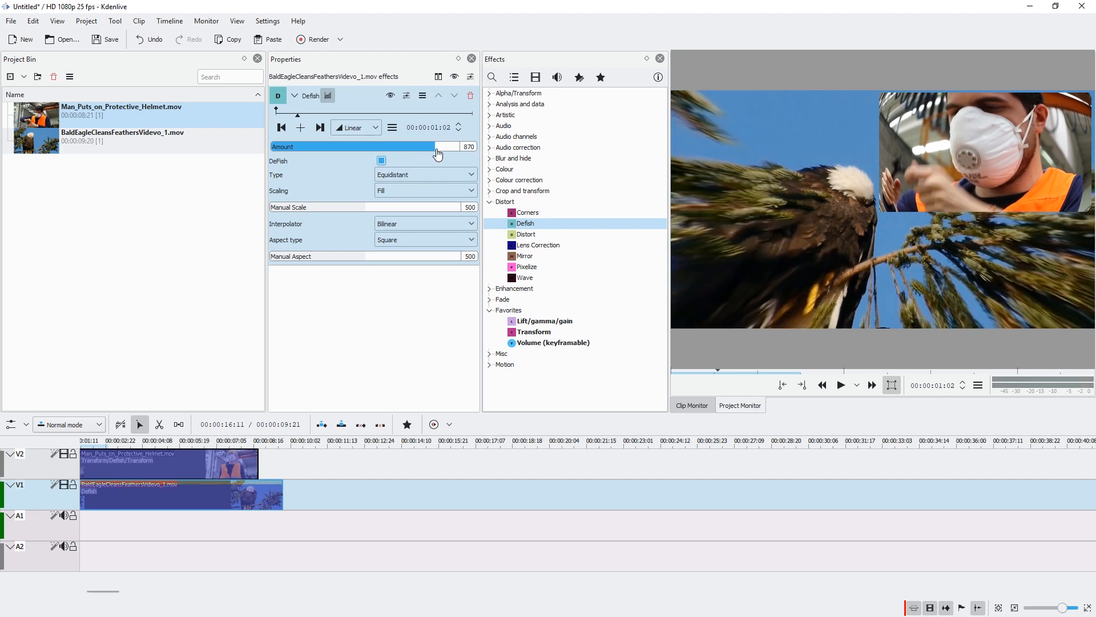
Drag the eagle clip's Defish Amount up to about 882
drag(435, 146, 443, 146)
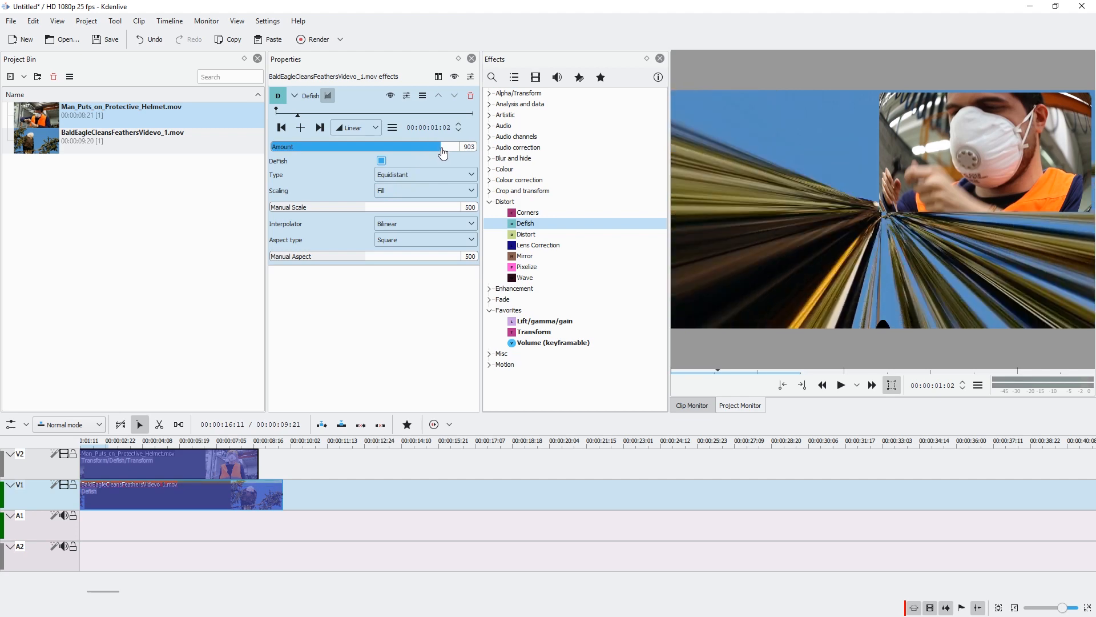
drag(444, 147, 438, 148)
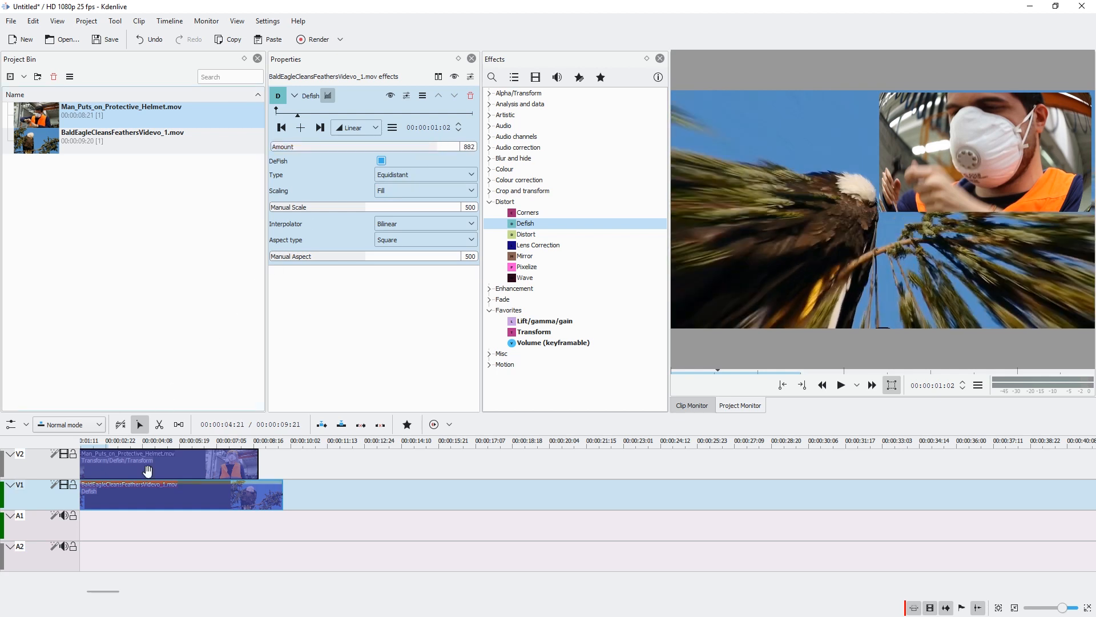
click(842, 384)
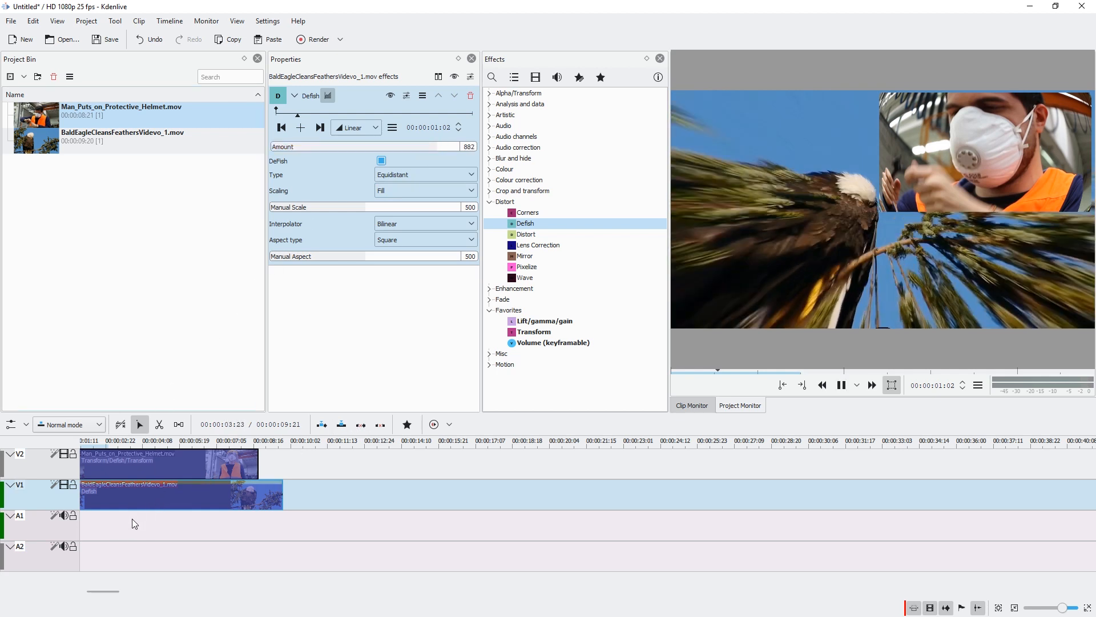